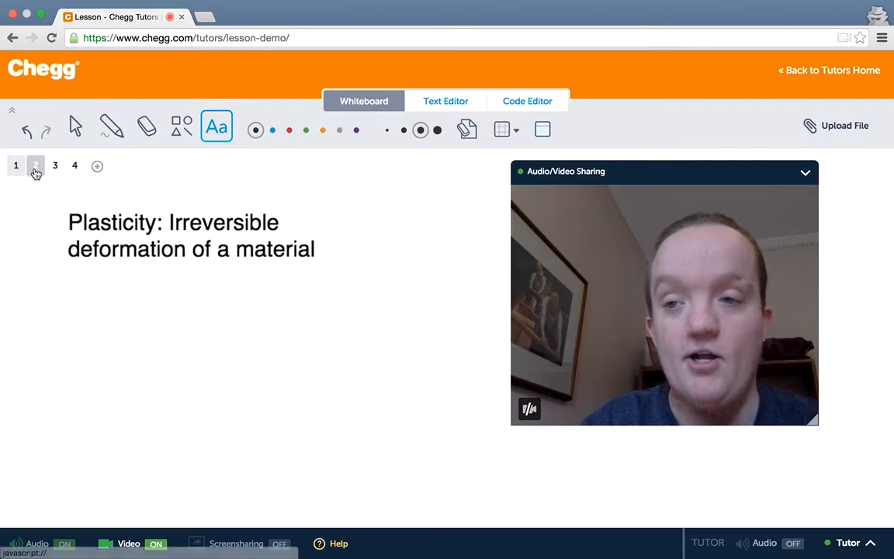
# Show the stress-strain curve page, then move to the Residual Stress: Good or Bad page.
pyautogui.click(36, 164)
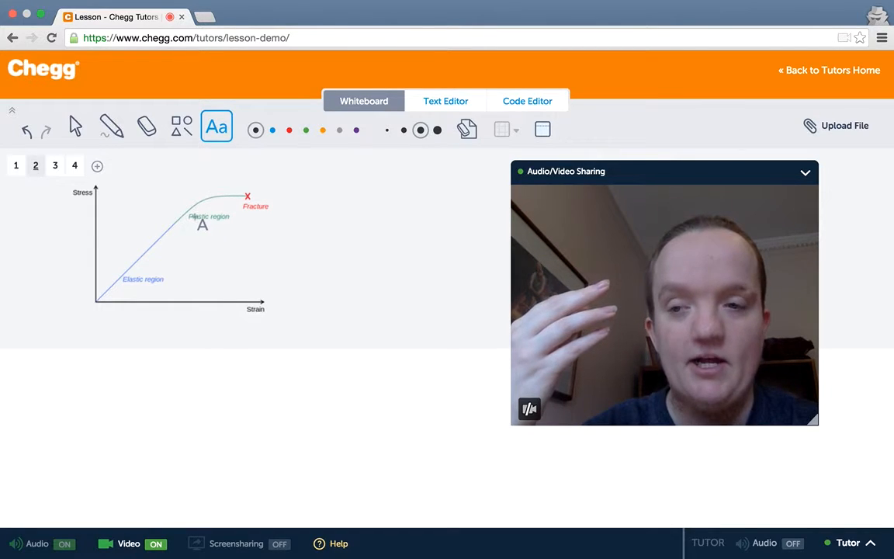
pyautogui.moveTo(283, 214)
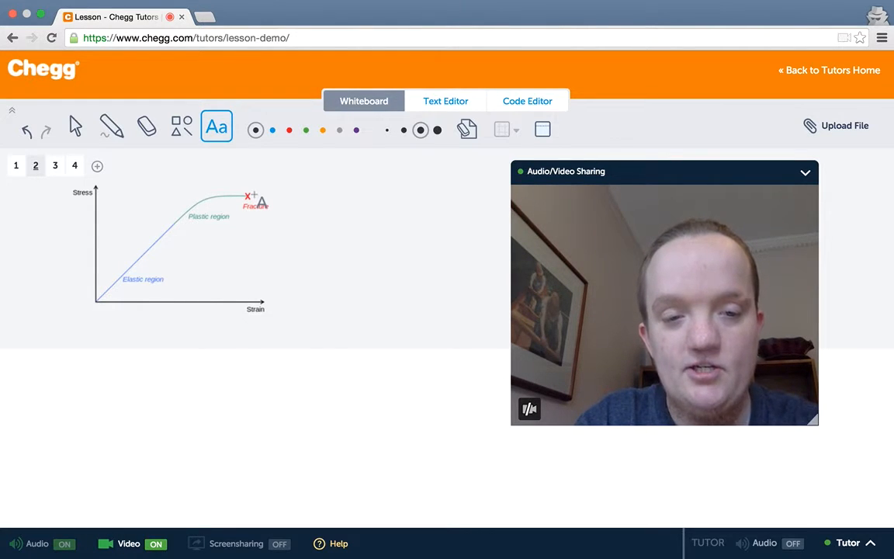
pyautogui.click(56, 164)
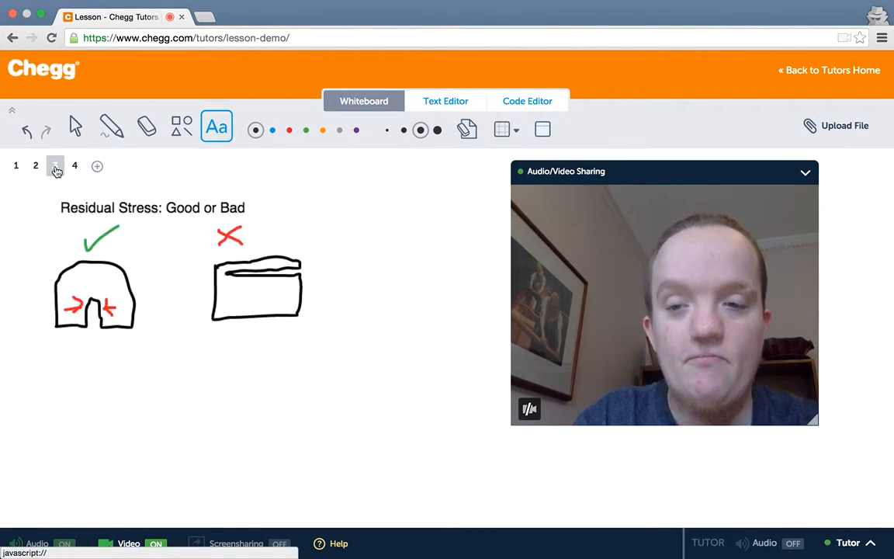
# Advance to the fourth page noting ductile materials undergo this via strain hardening.
pyautogui.click(56, 165)
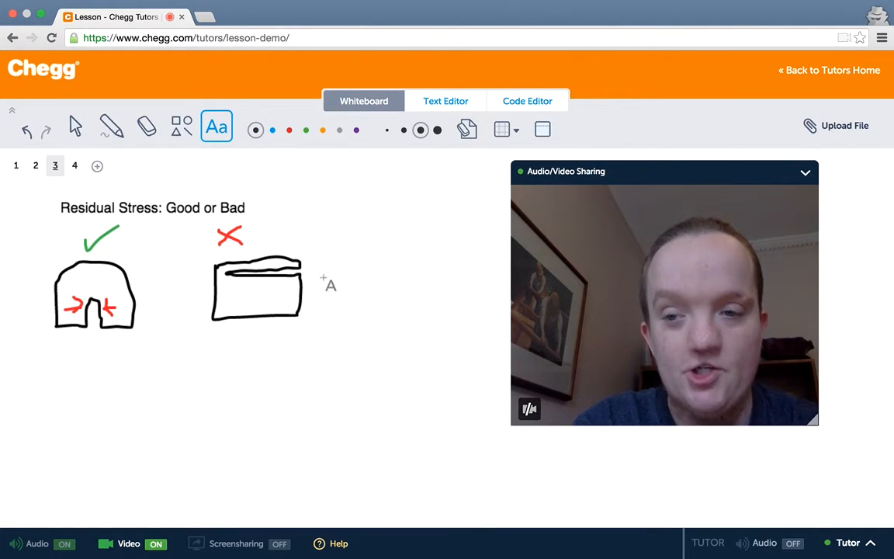
pyautogui.moveTo(271, 304)
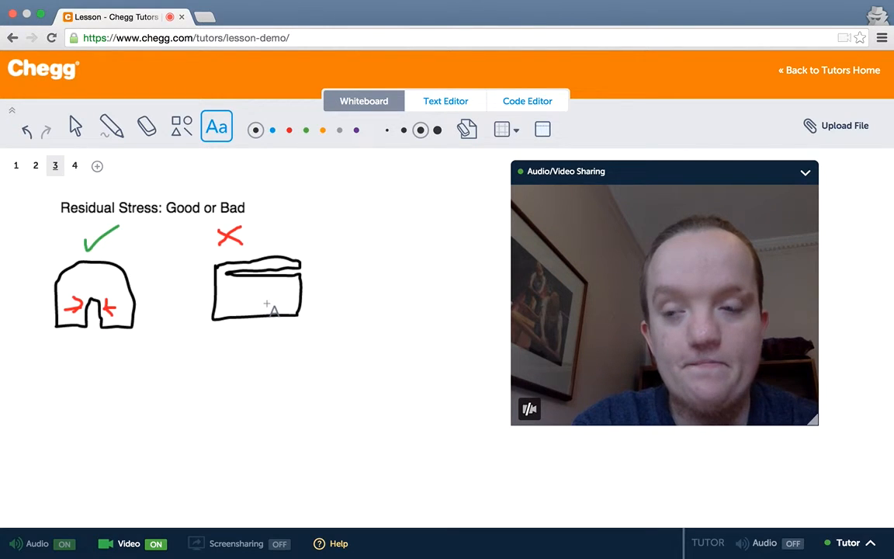
pyautogui.click(74, 165)
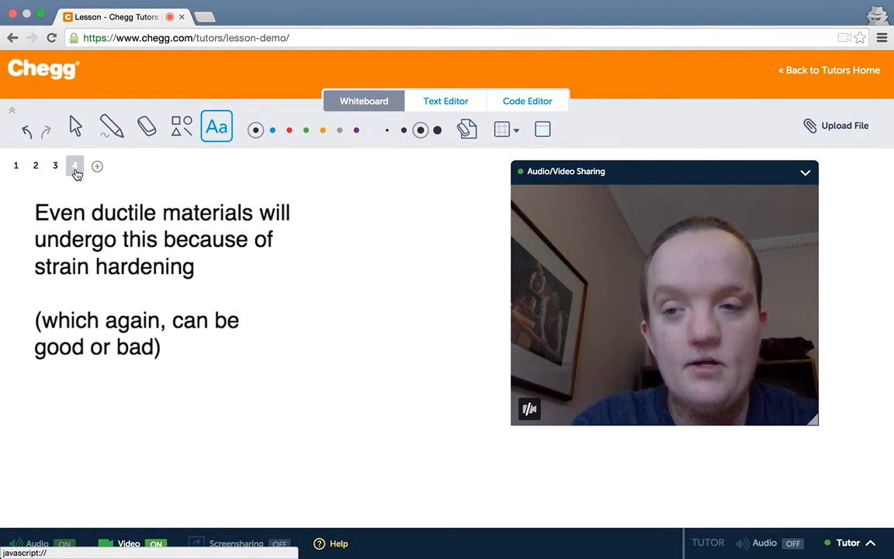
pyautogui.click(74, 164)
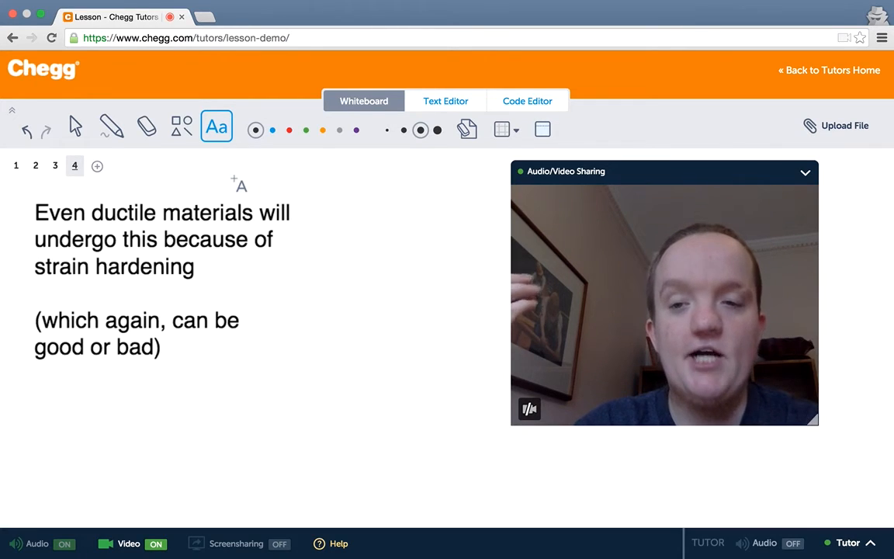